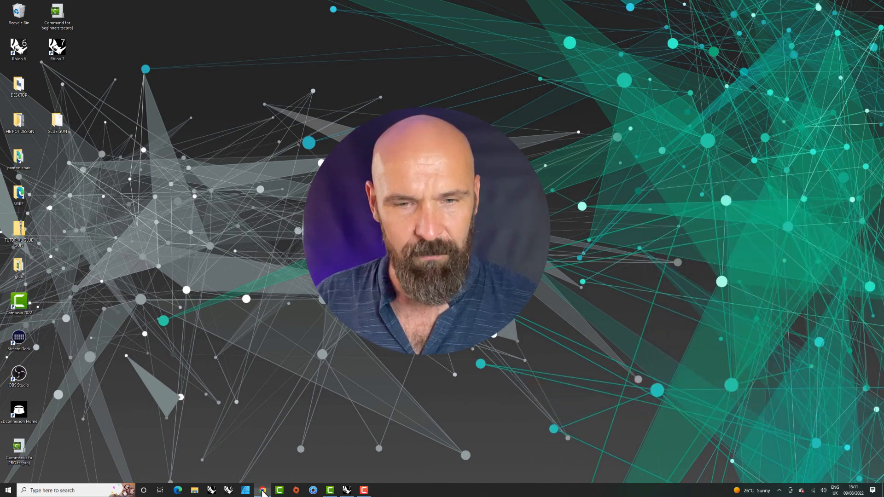
# Bring up Chrome on Thingiverse and search the site for 'iphone'
pyautogui.click(262, 490)
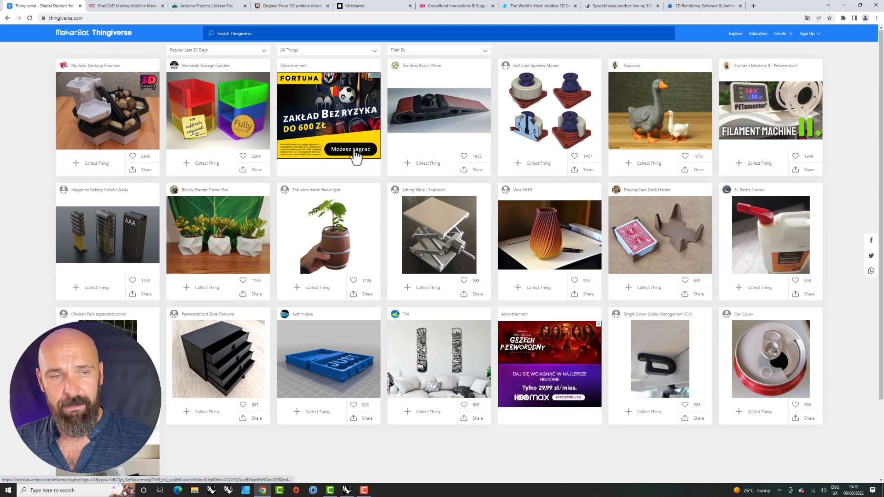
pyautogui.moveTo(347, 152)
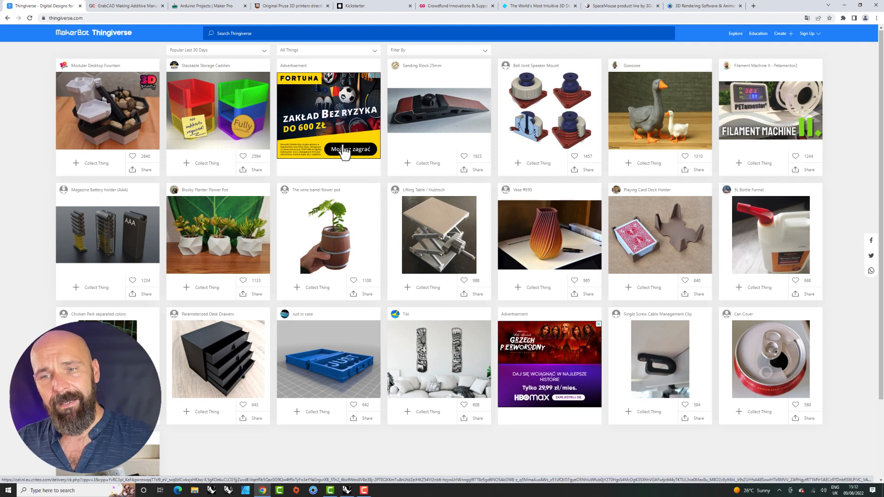
pyautogui.scroll(-3)
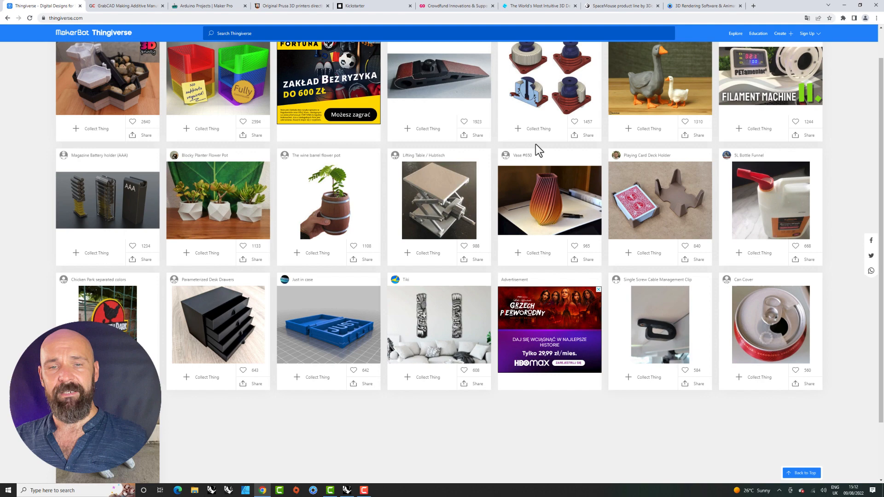
pyautogui.scroll(3)
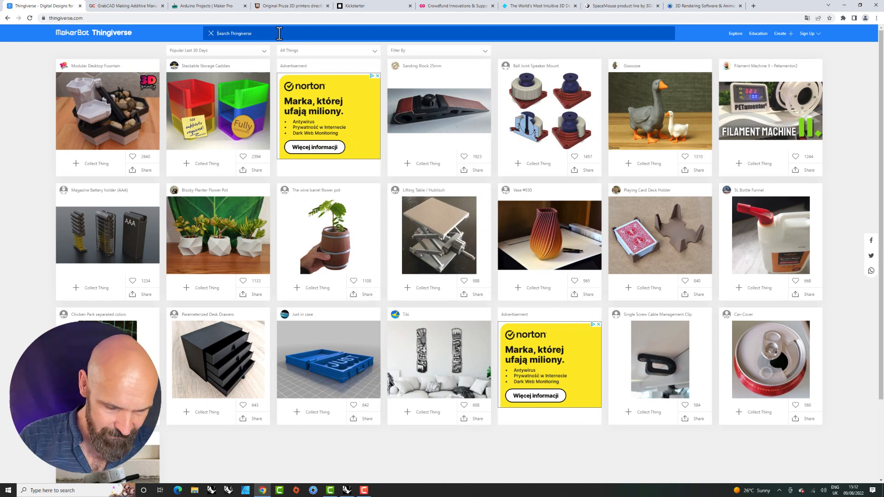
pyautogui.write('iphone')
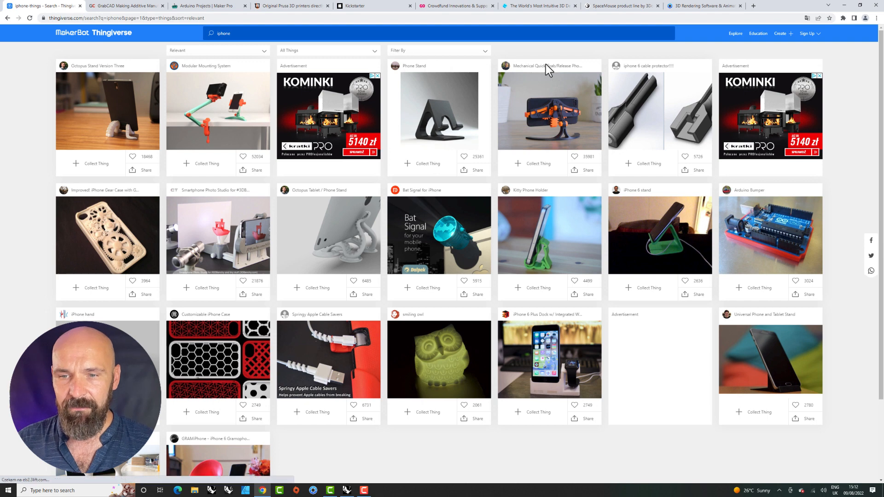
pyautogui.moveTo(555, 93)
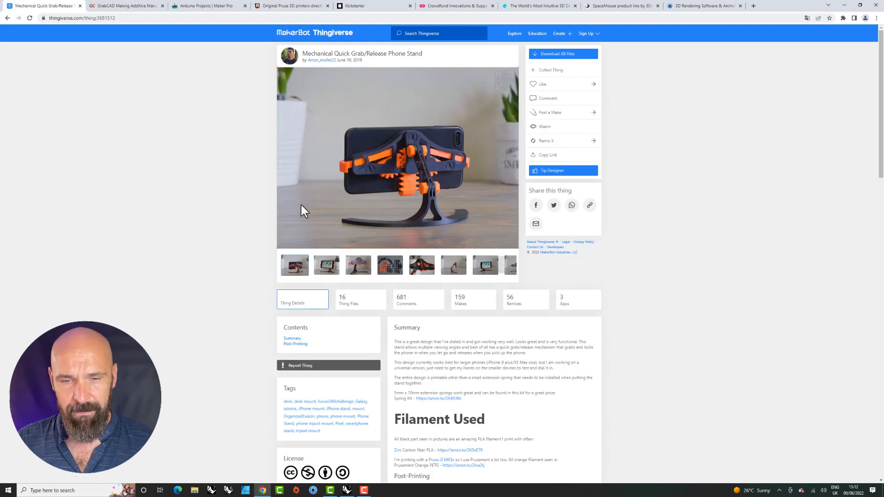
# Scroll the Mechanical Quick Grab/Release Phone Stand page down to its related mobile-phone designs
pyautogui.scroll(-3)
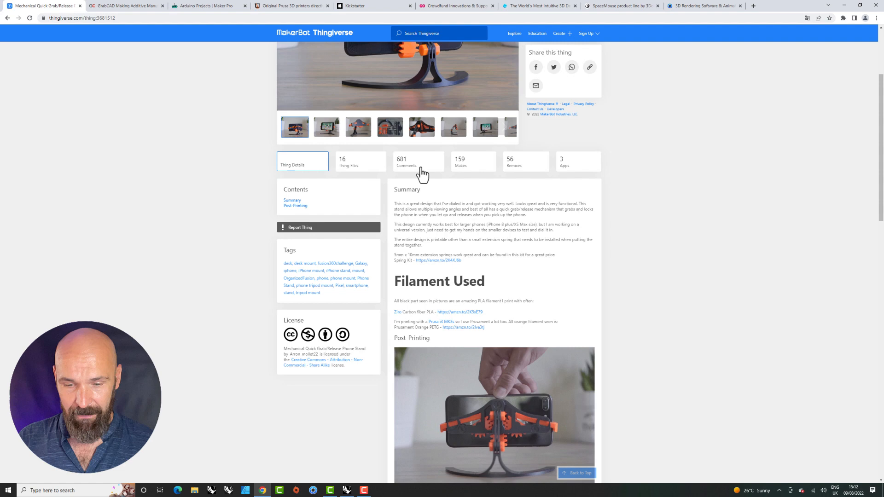
pyautogui.scroll(-3)
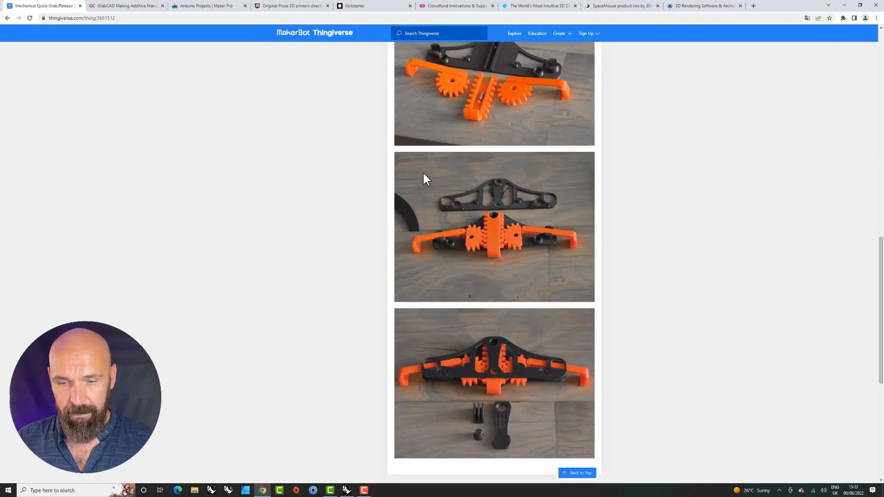
pyautogui.scroll(-3)
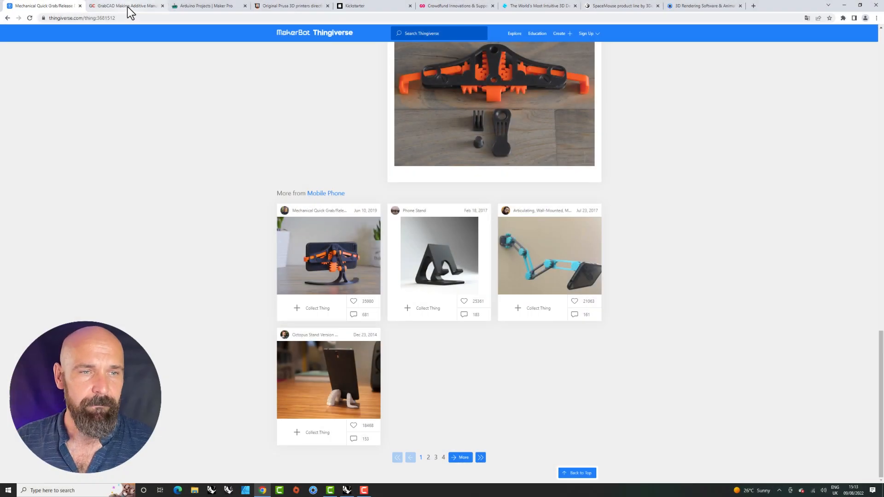
# On GrabCAD, go to Community > Library and search it for drone models
pyautogui.click(127, 6)
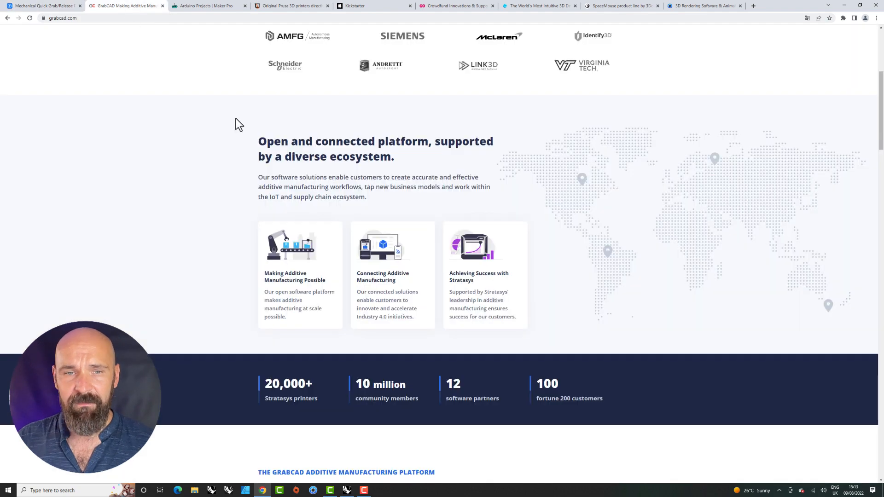
pyautogui.scroll(3)
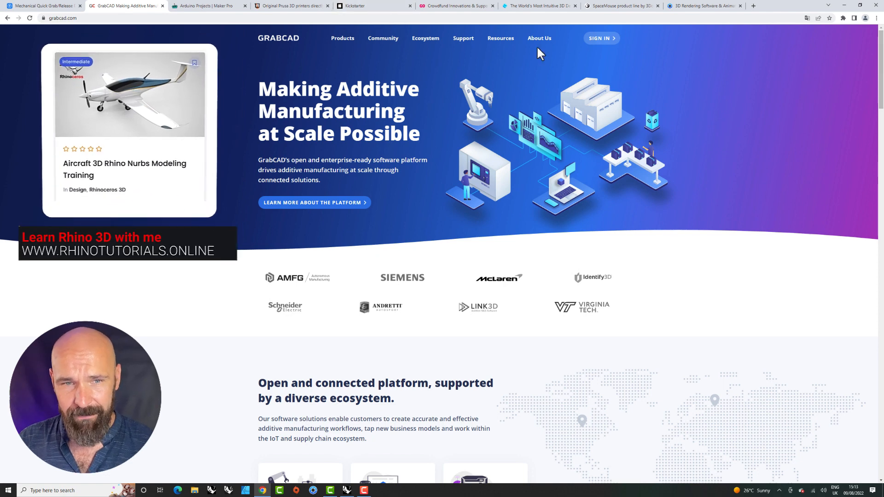
pyautogui.click(383, 38)
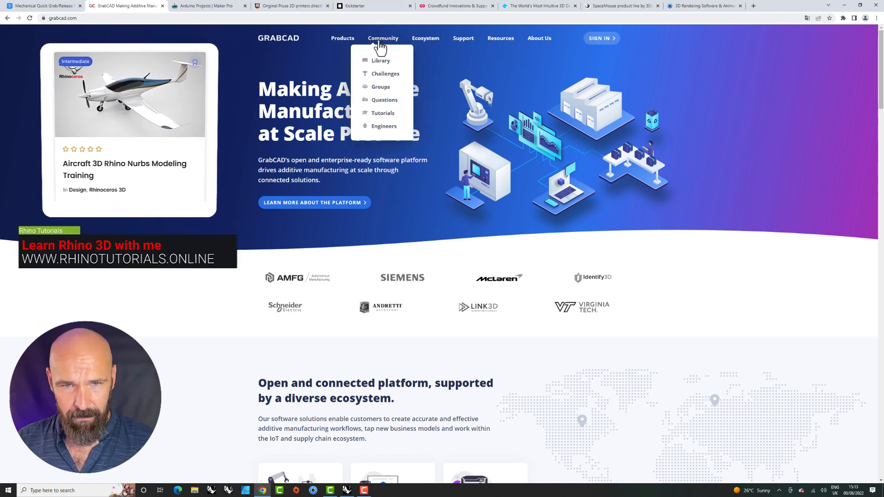
pyautogui.click(380, 61)
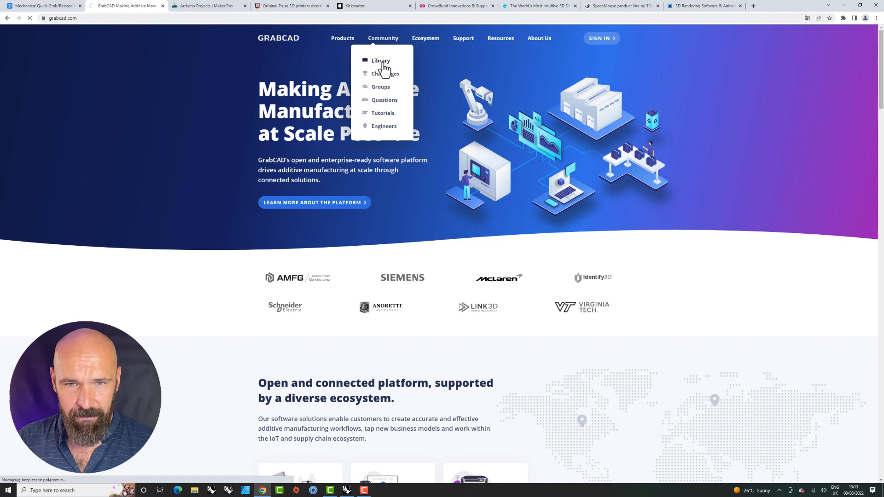
pyautogui.click(380, 61)
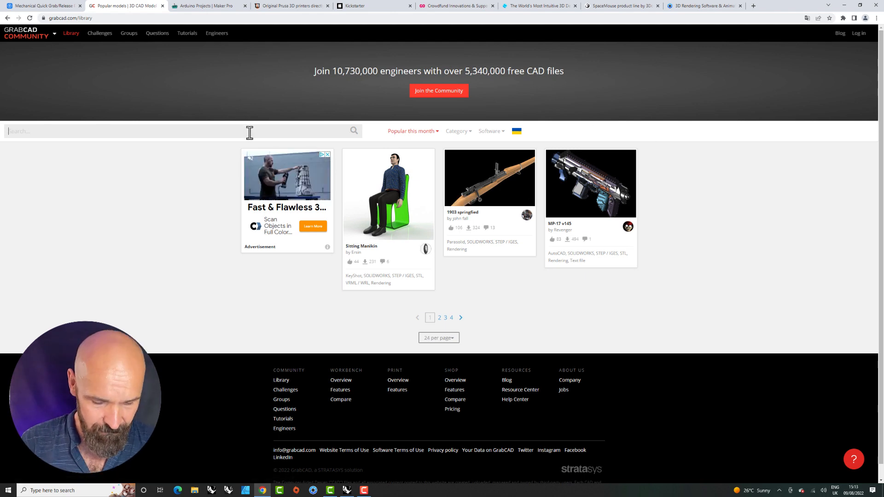
pyautogui.write('drone')
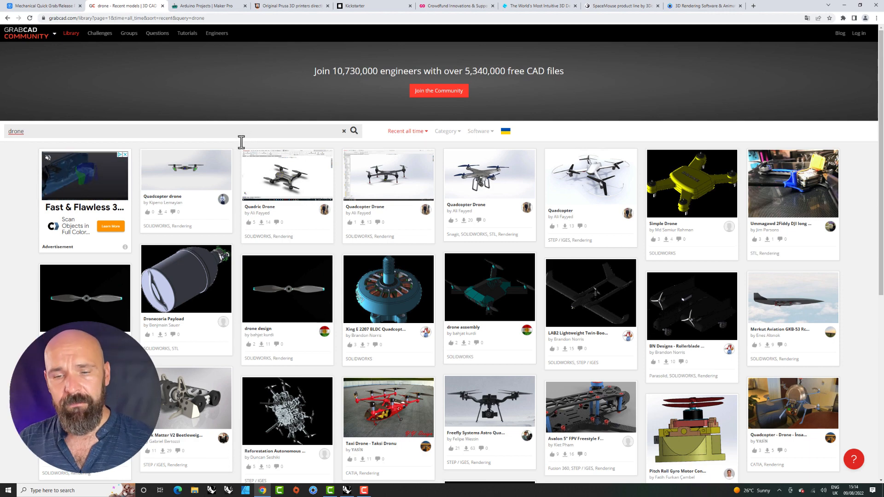
# Open the Freefly Systems Astro Quadcopter and step through its gallery to the 3D view slide
pyautogui.click(489, 400)
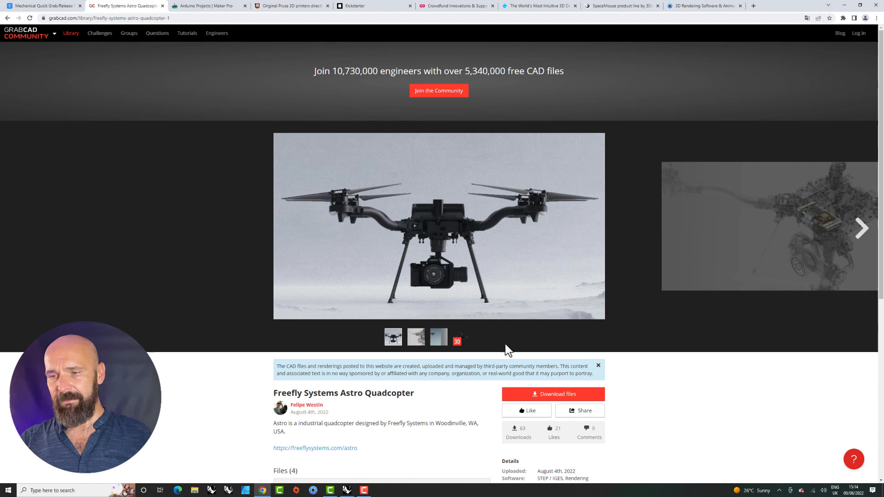
pyautogui.click(862, 229)
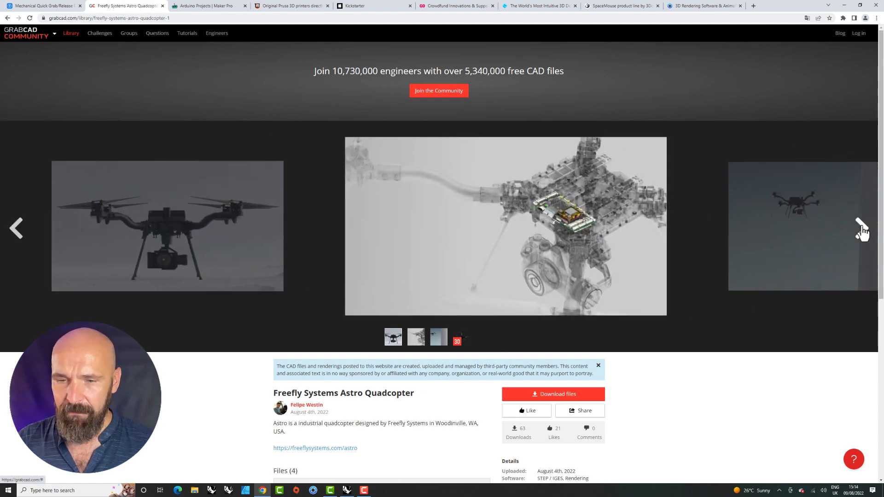
pyautogui.click(862, 228)
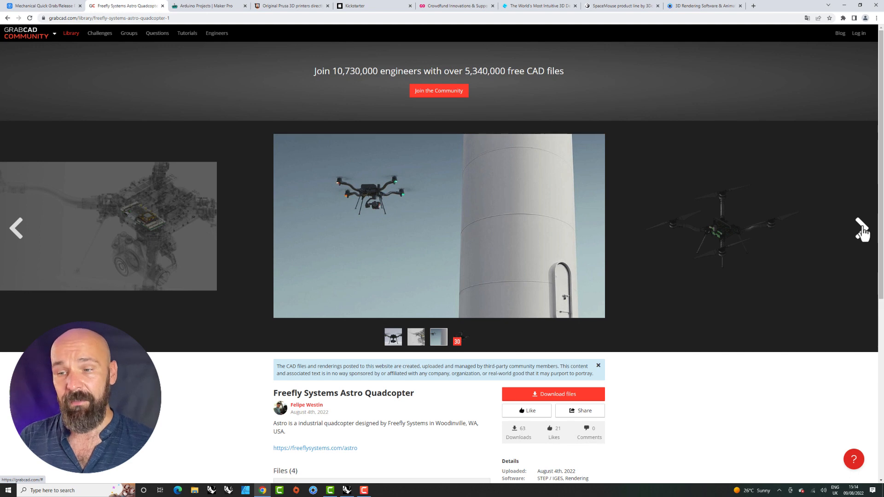
pyautogui.click(458, 340)
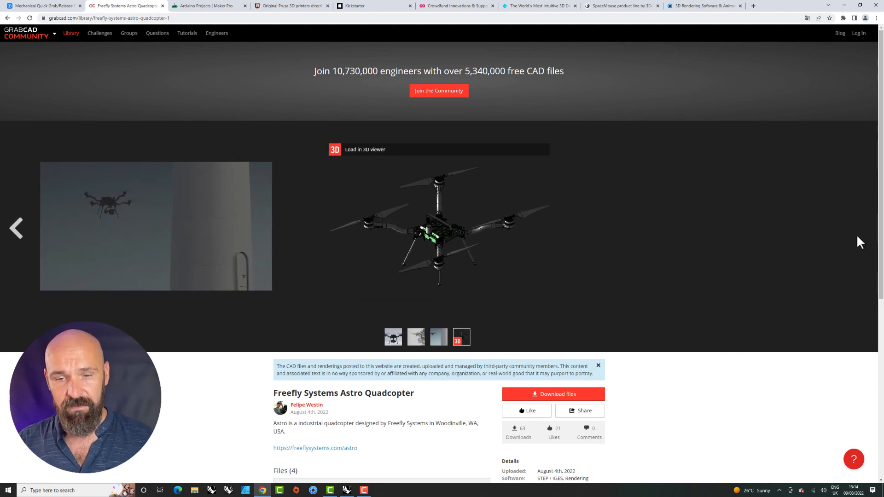
pyautogui.moveTo(853, 245)
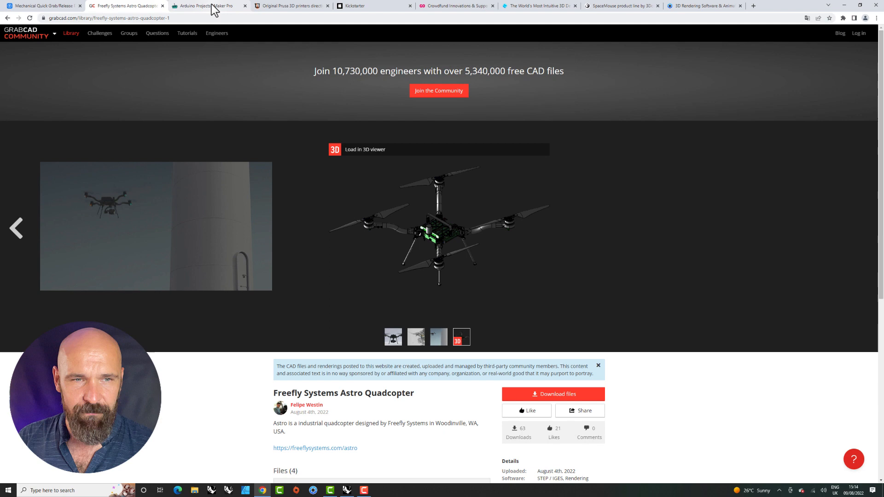
# Scroll through Maker Pro's Arduino projects listing for electronics project ideas
pyautogui.click(209, 5)
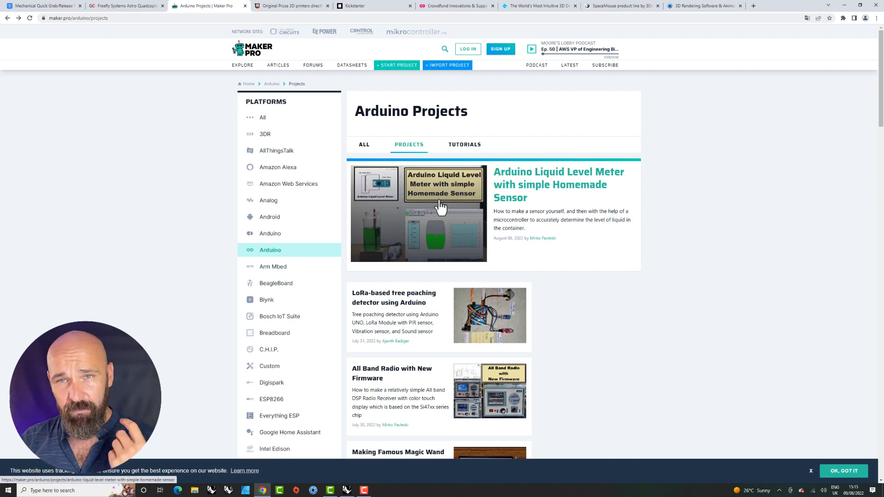
pyautogui.scroll(-3)
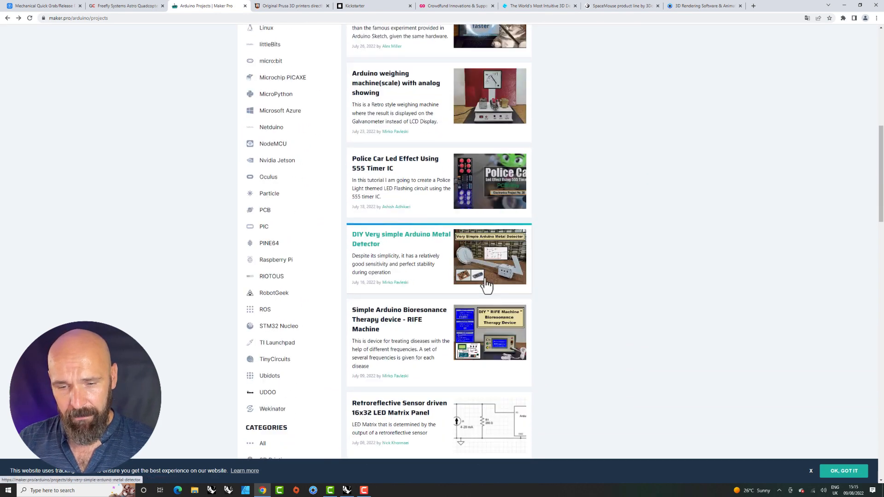
pyautogui.scroll(-3)
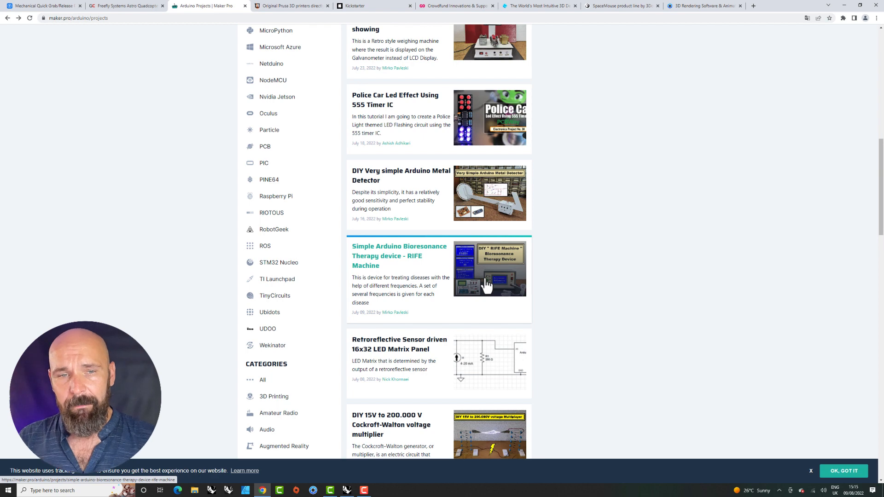
pyautogui.scroll(3)
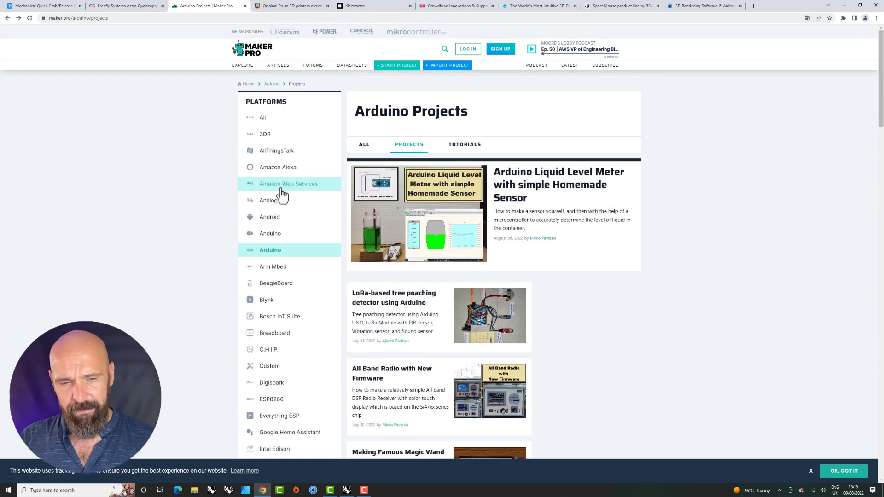
pyautogui.scroll(-3)
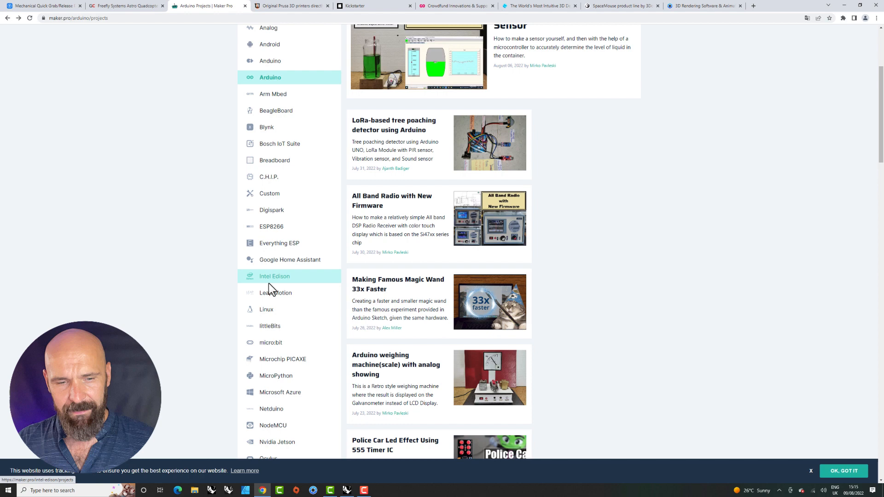
pyautogui.scroll(-3)
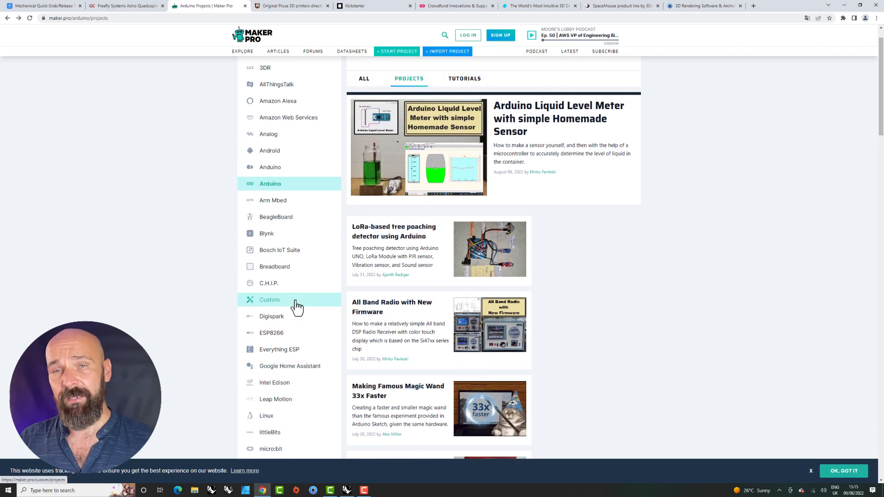
pyautogui.moveTo(298, 305)
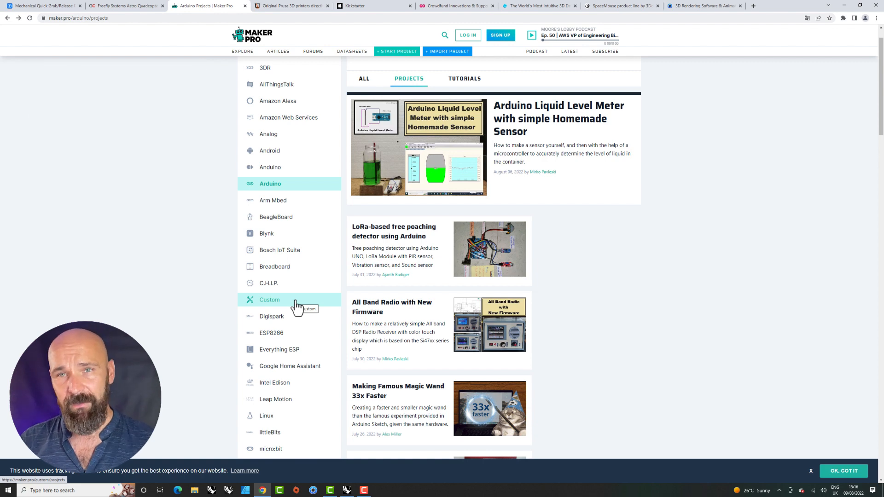
pyautogui.moveTo(313, 226)
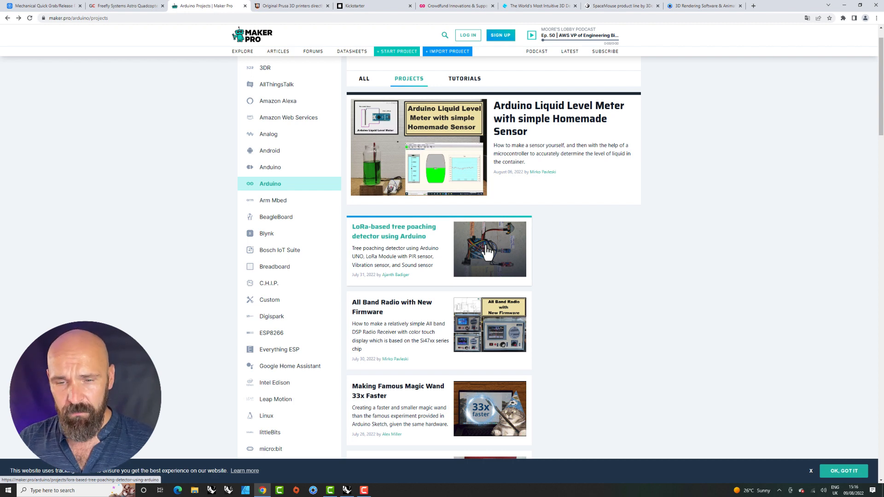
pyautogui.scroll(-3)
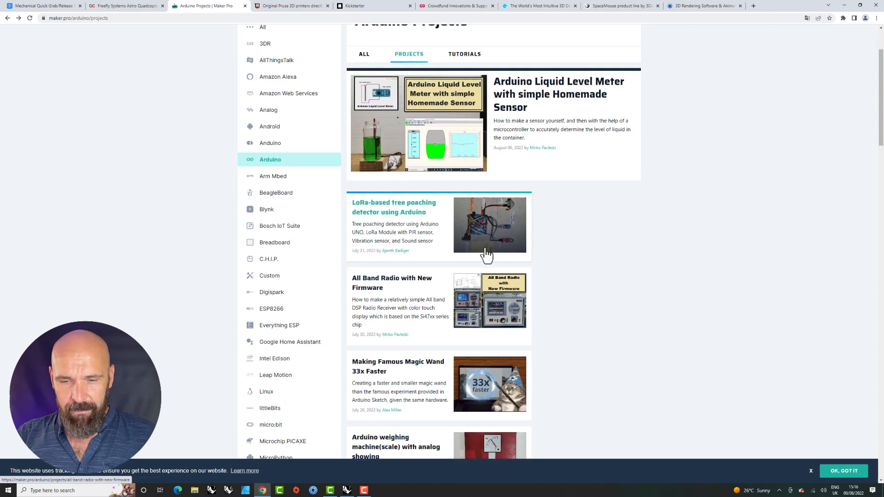
pyautogui.scroll(-3)
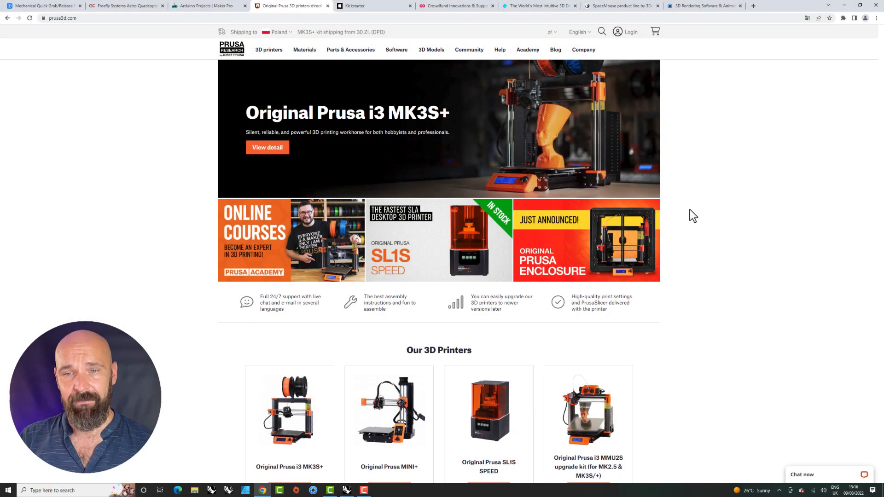
pyautogui.moveTo(686, 219)
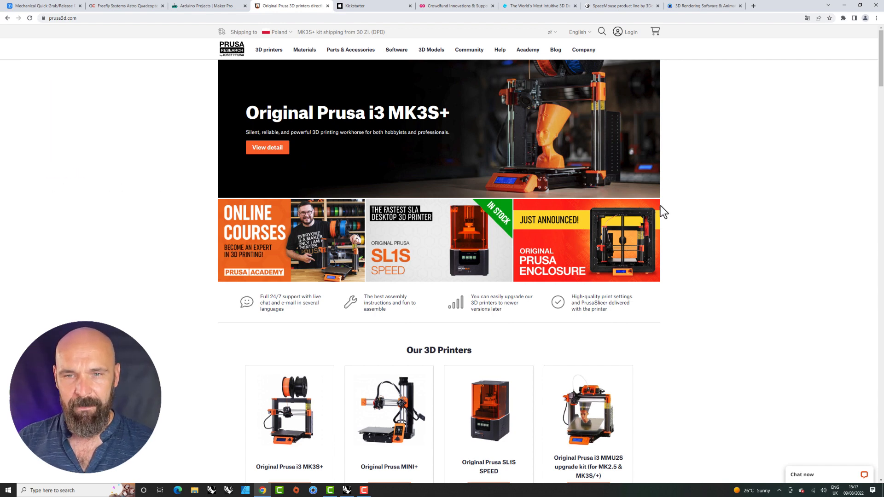
pyautogui.moveTo(431, 50)
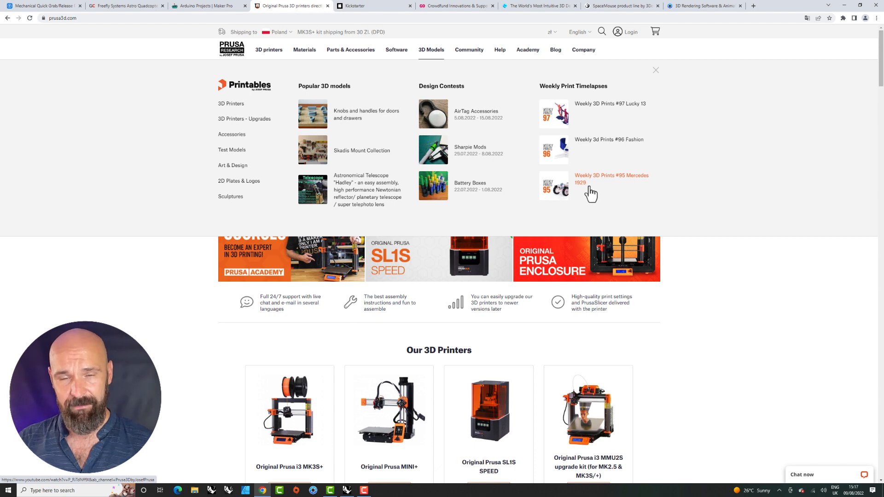
pyautogui.moveTo(701, 220)
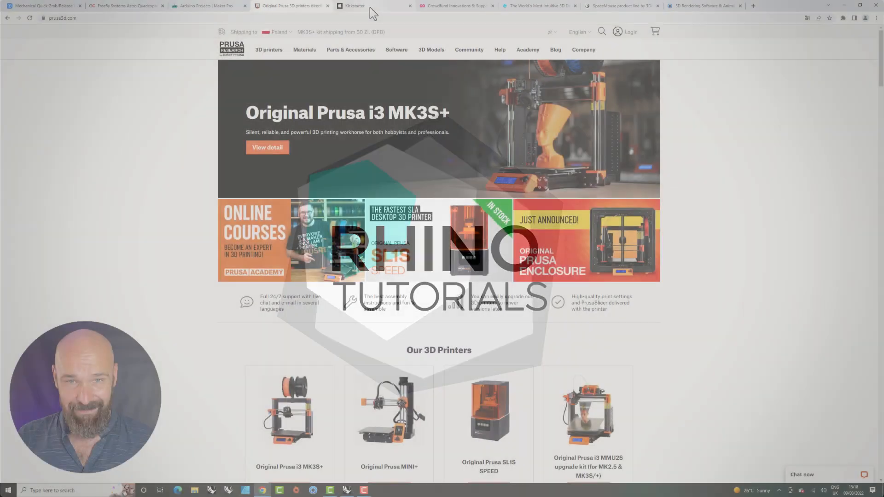
# Leave the Prusa3D site for the open Kickstarter tab
pyautogui.click(372, 6)
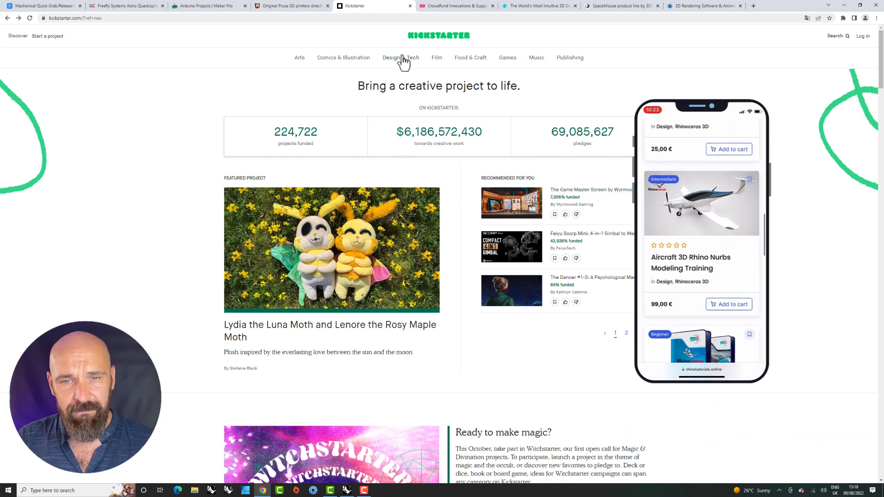
# Go into Kickstarter's Design & Tech category and scroll down its project listings
pyautogui.click(401, 57)
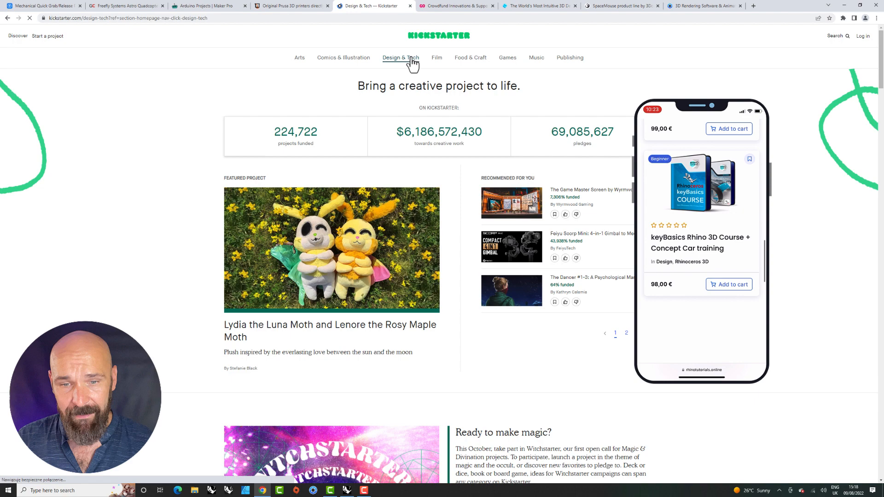
pyautogui.click(401, 57)
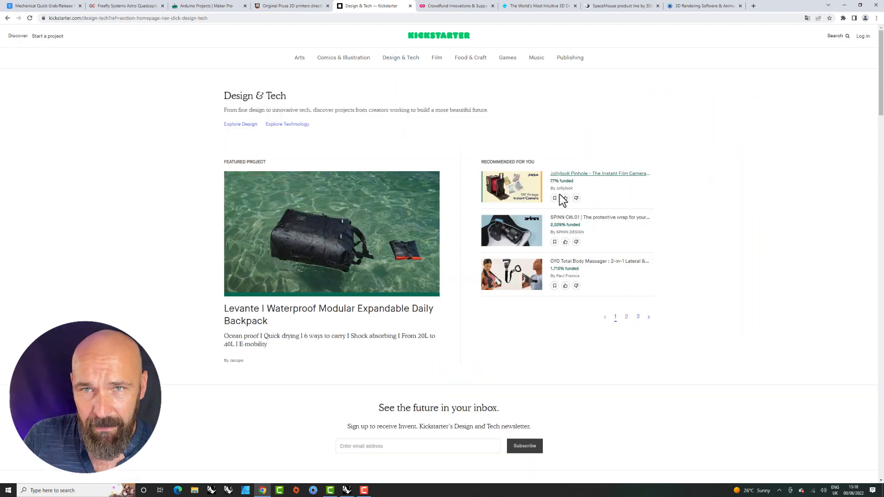
pyautogui.moveTo(564, 202)
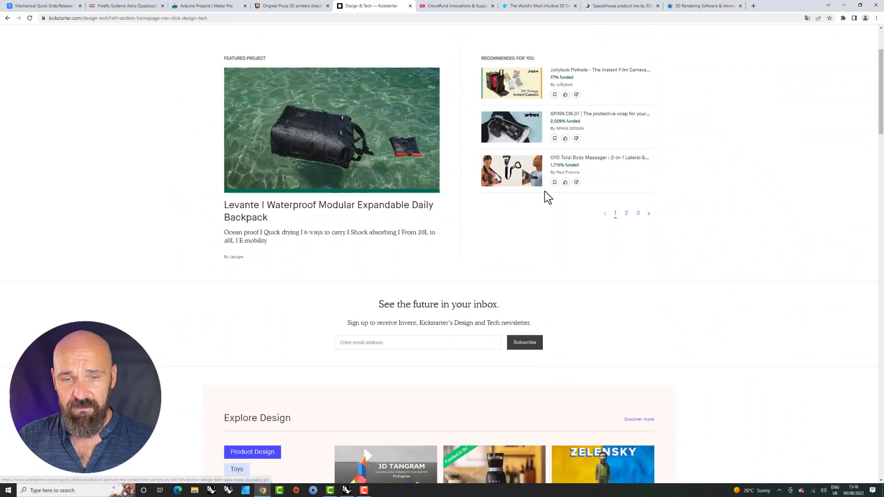
pyautogui.scroll(-3)
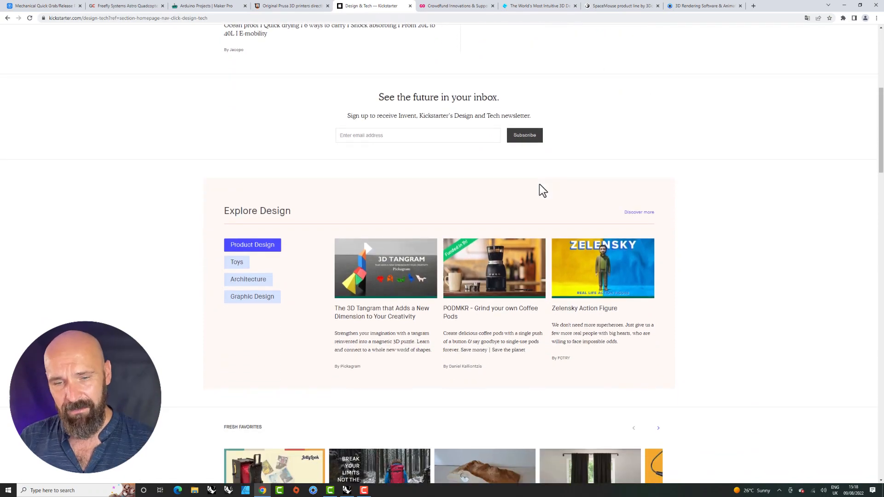
pyautogui.scroll(-3)
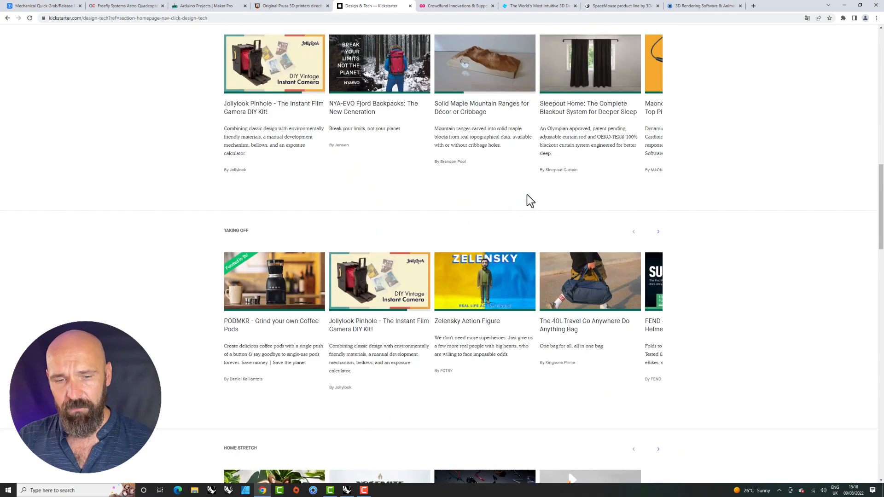
pyautogui.scroll(-3)
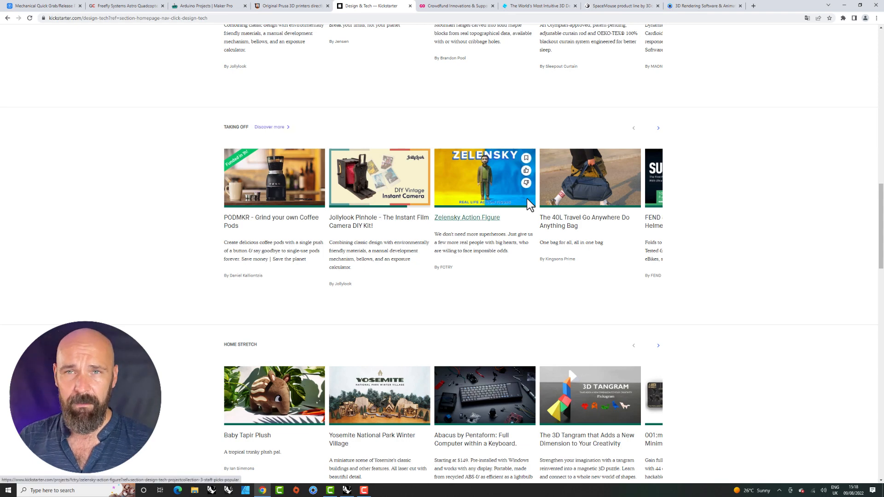
pyautogui.scroll(-3)
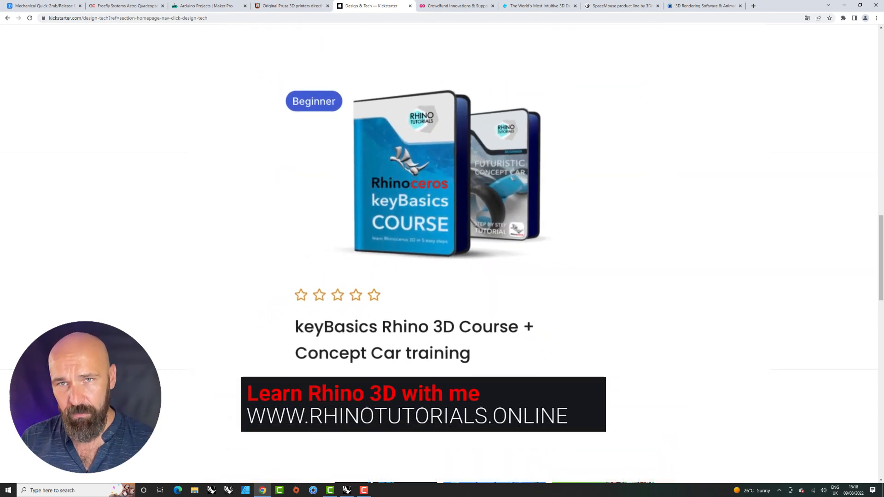
pyautogui.scroll(-3)
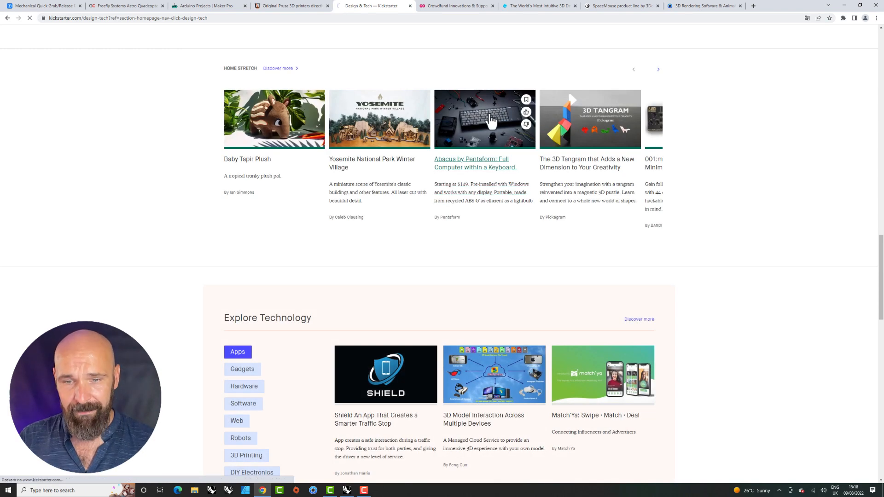
# Open the Abacus by Pentaform full-computer-in-a-keyboard campaign and skim its page
pyautogui.click(475, 164)
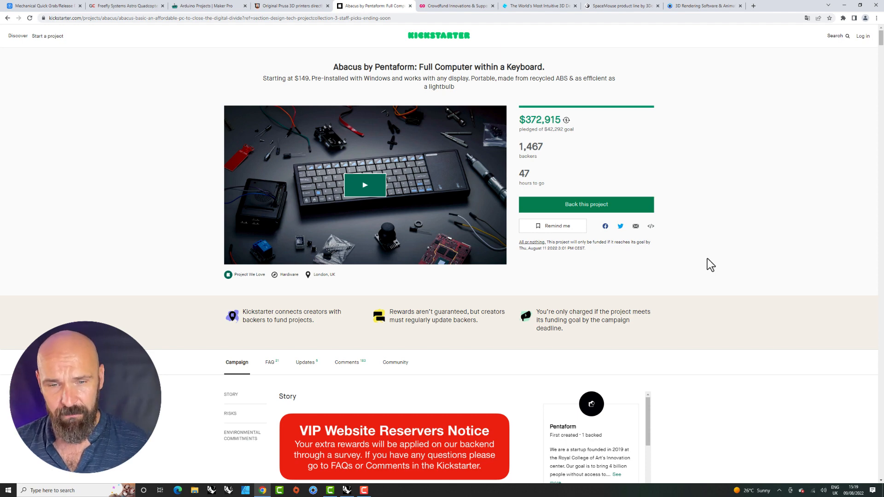
pyautogui.scroll(-3)
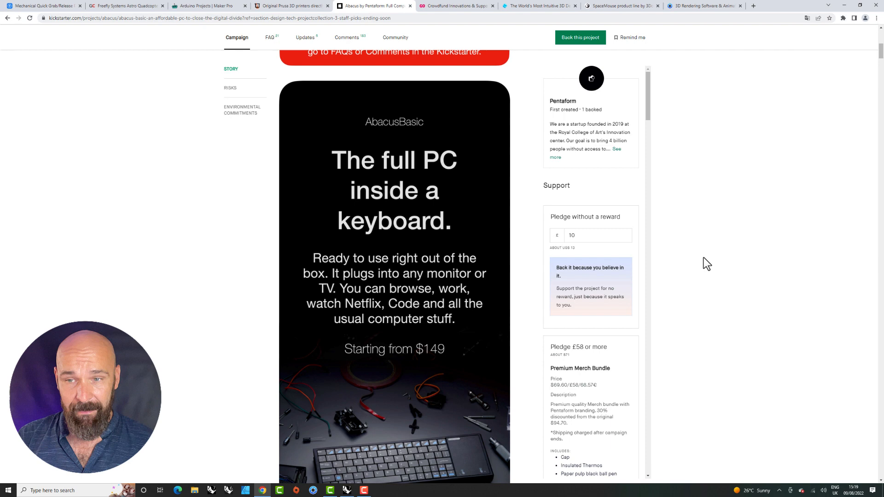
pyautogui.scroll(3)
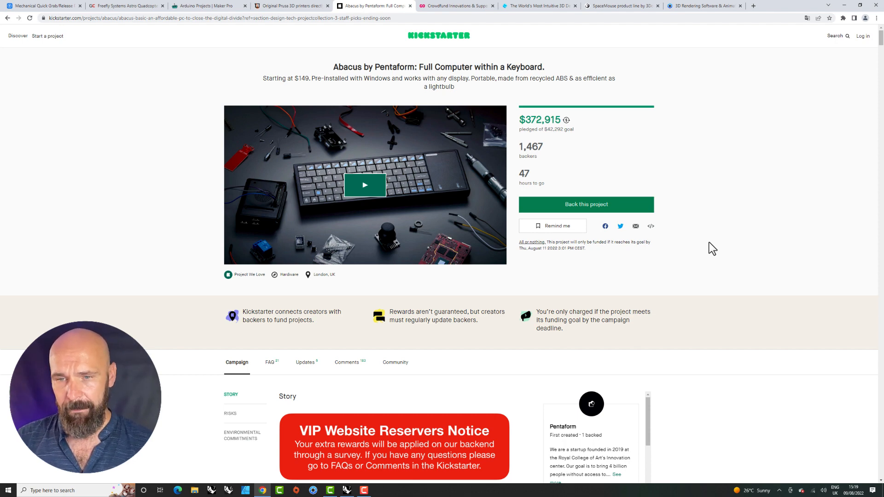
pyautogui.click(456, 5)
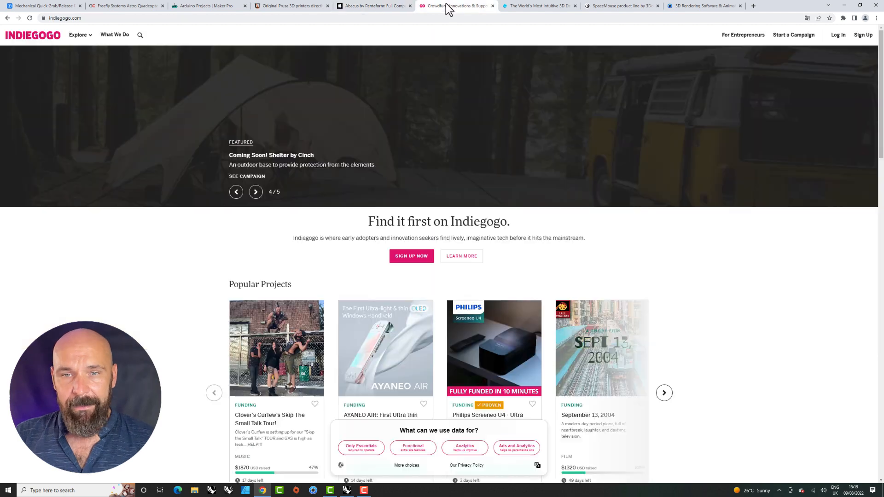
# Step through Indiegogo's featured carousel and scroll the popular projects to the Team Favorites collection
pyautogui.click(255, 191)
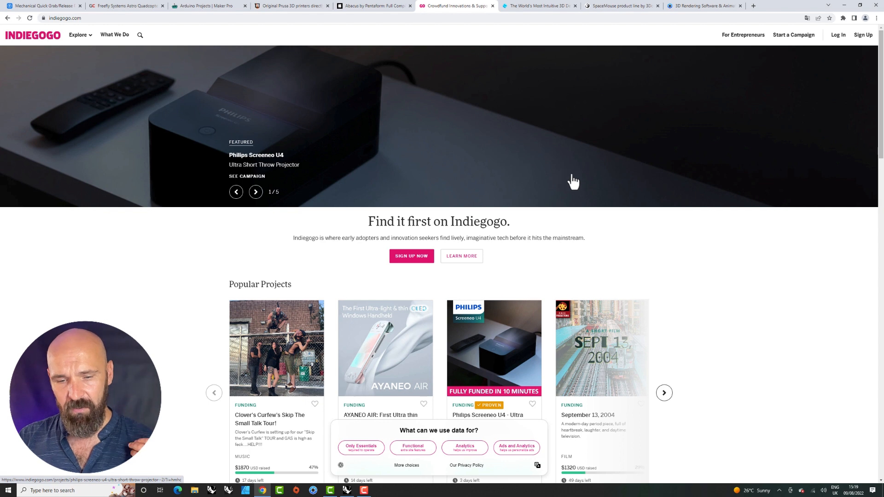
pyautogui.click(255, 192)
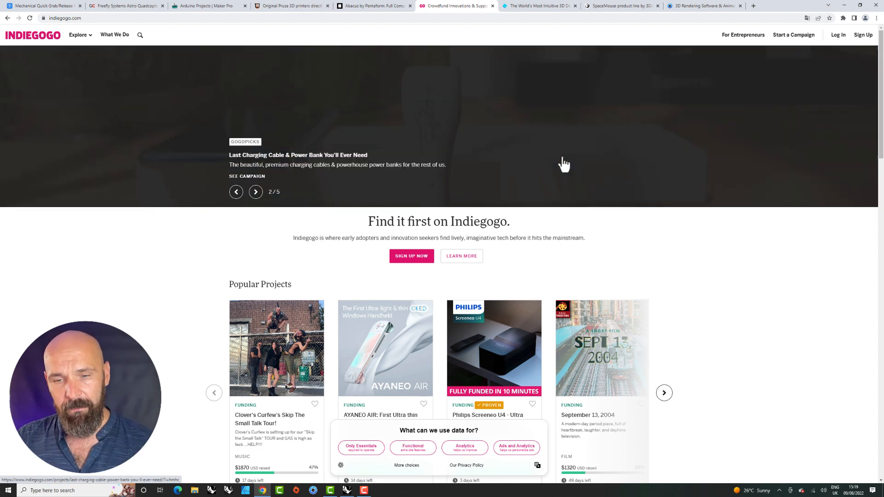
pyautogui.scroll(-3)
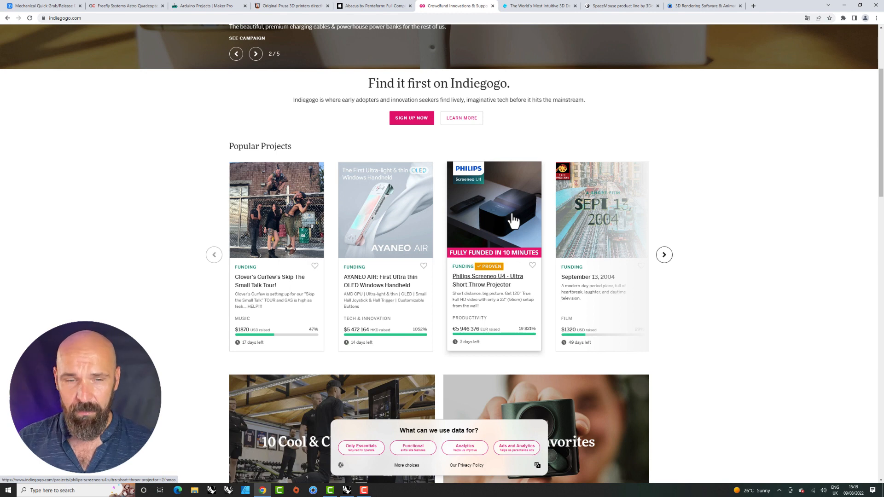
pyautogui.scroll(-3)
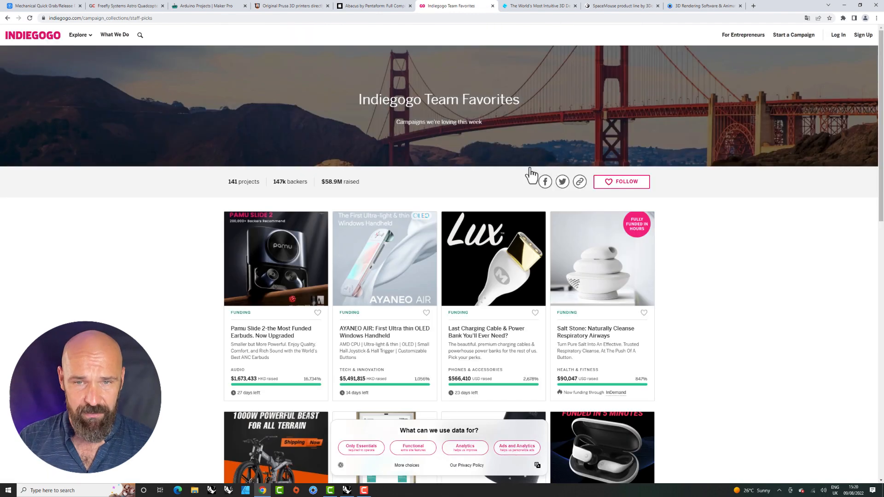
pyautogui.scroll(-3)
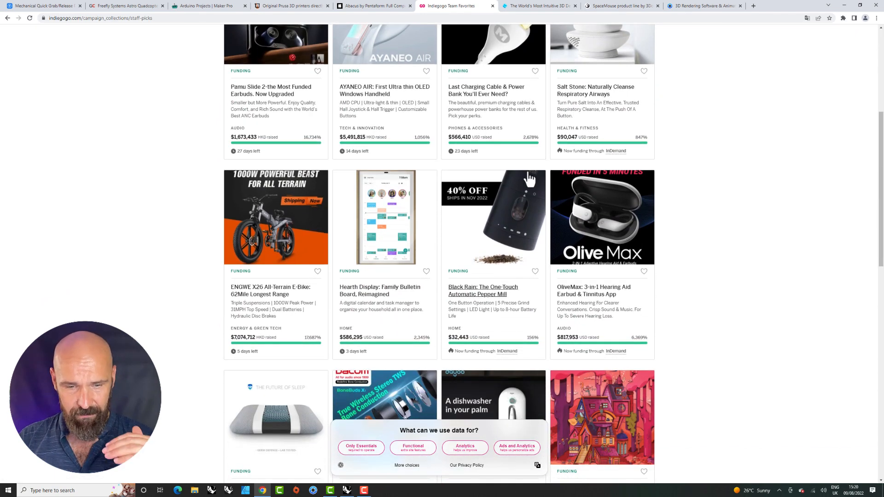
pyautogui.scroll(-3)
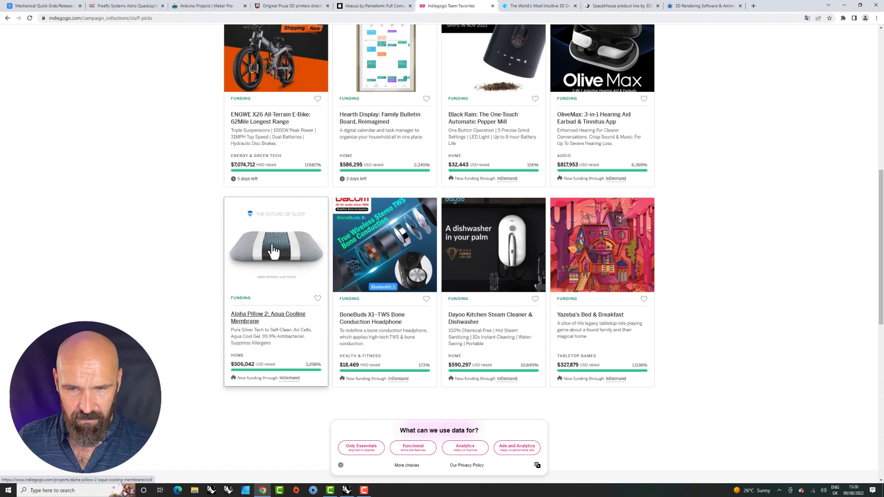
pyautogui.moveTo(312, 249)
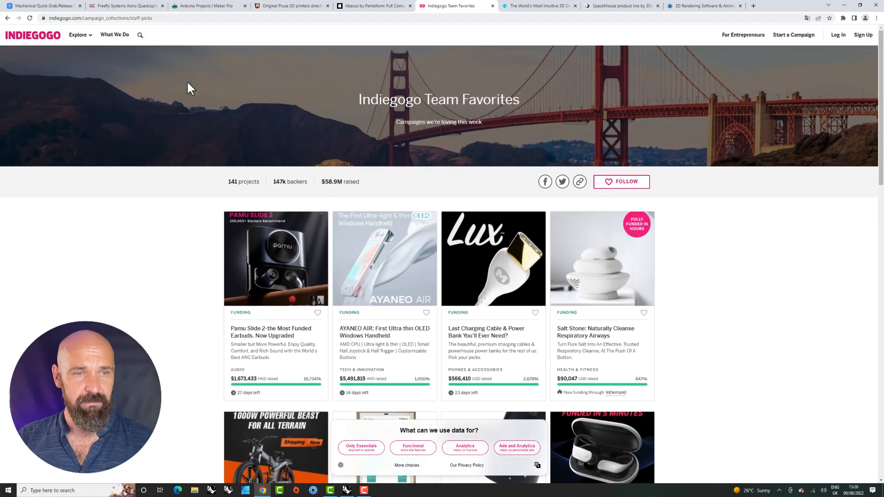
pyautogui.moveTo(43, 39)
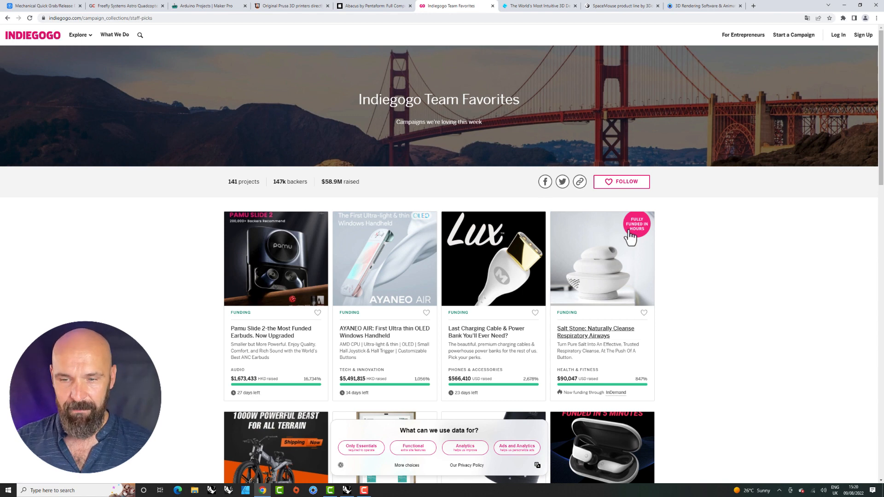
pyautogui.click(619, 5)
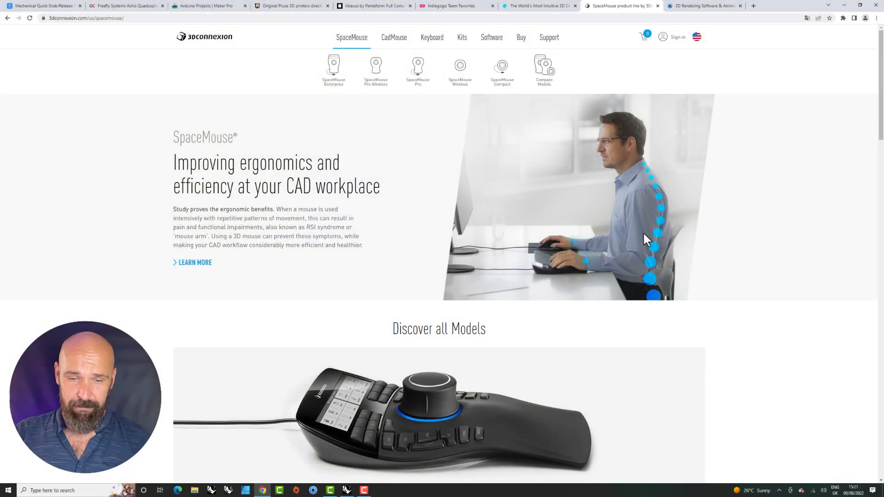
# Scroll the 3Dconnexion SpaceMouse page down to Discover all Models
pyautogui.scroll(-3)
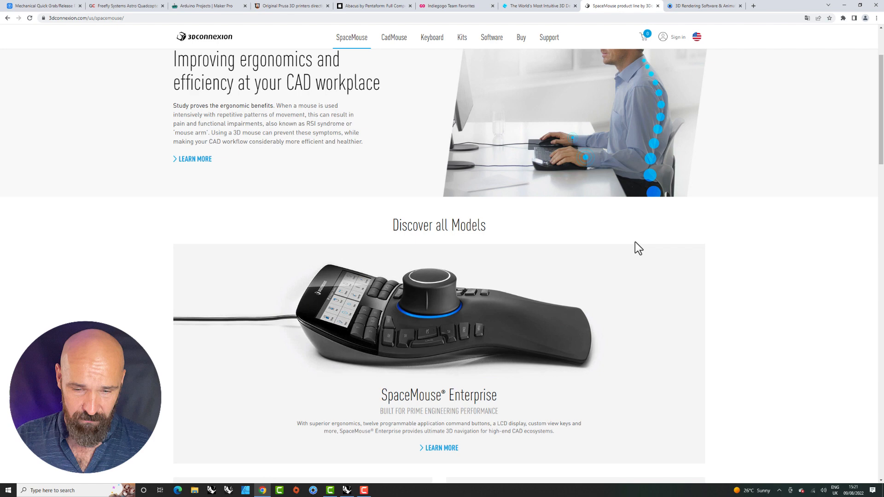
pyautogui.scroll(-3)
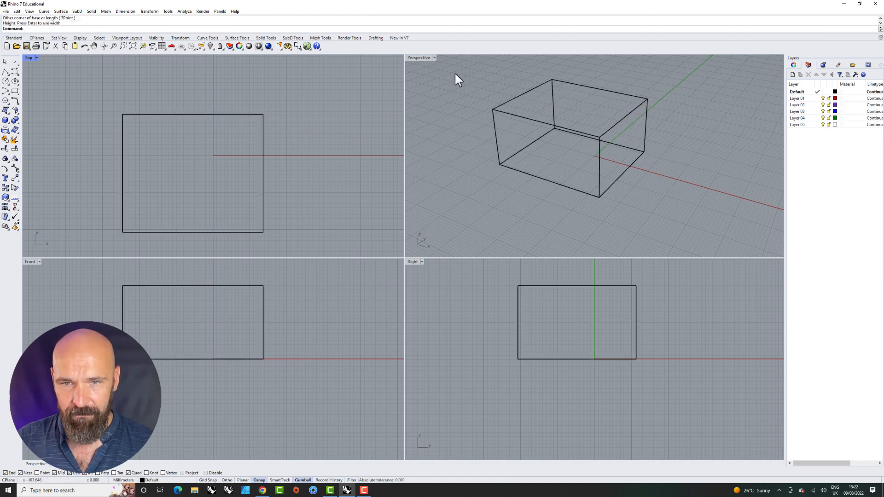
# Set Rhino 7's Perspective viewport to Shaded display for the box
pyautogui.click(421, 57)
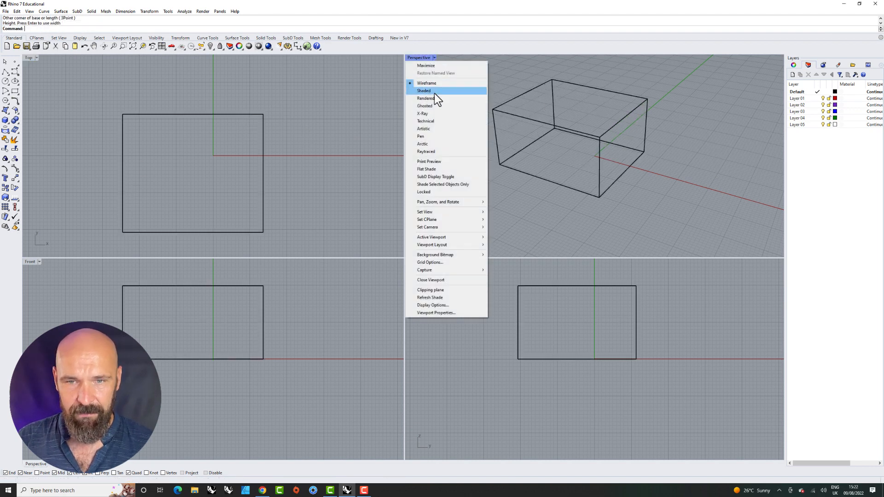
pyautogui.click(424, 91)
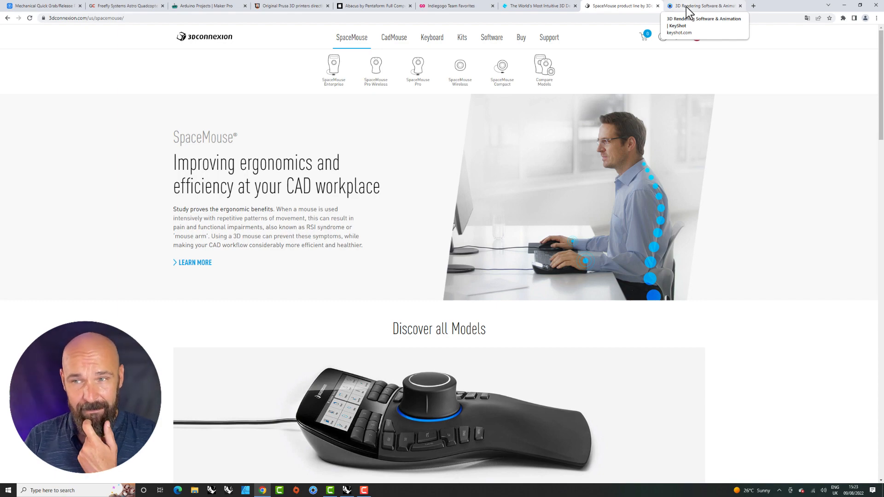
# Skim the KeyShot homepage's Load It, Style It and Show It sections and return to the top
pyautogui.click(702, 6)
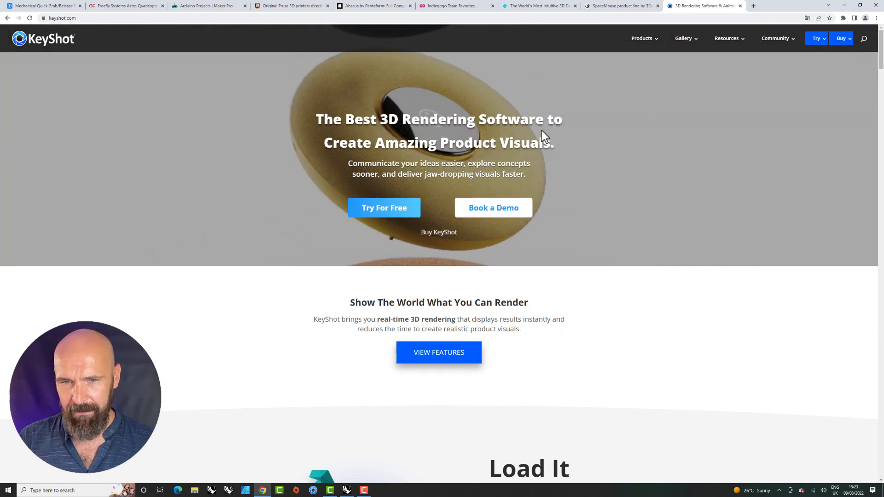
pyautogui.scroll(-3)
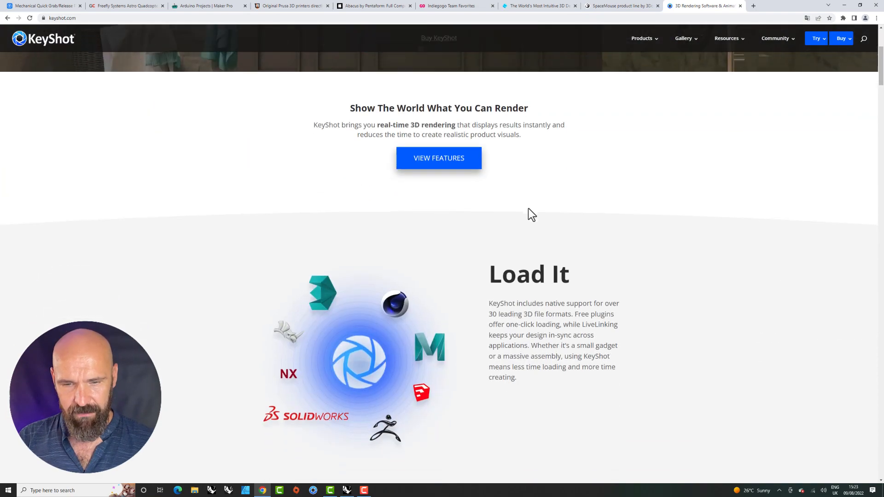
pyautogui.scroll(-3)
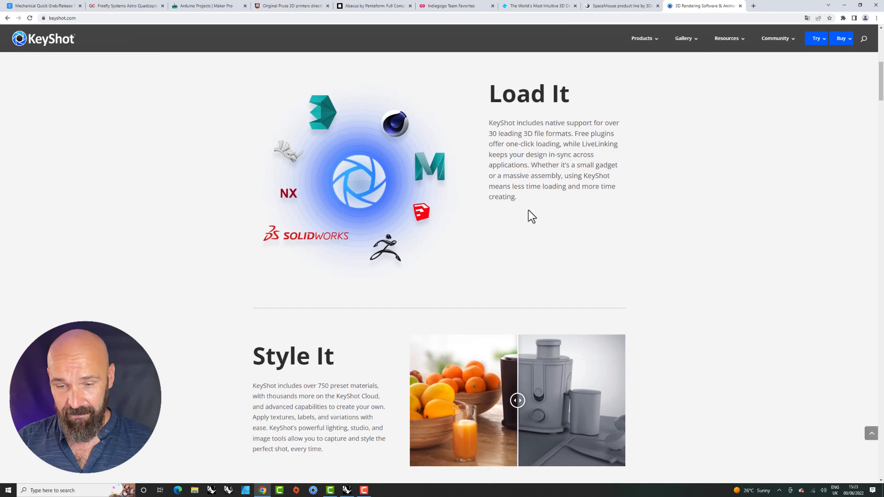
pyautogui.scroll(-3)
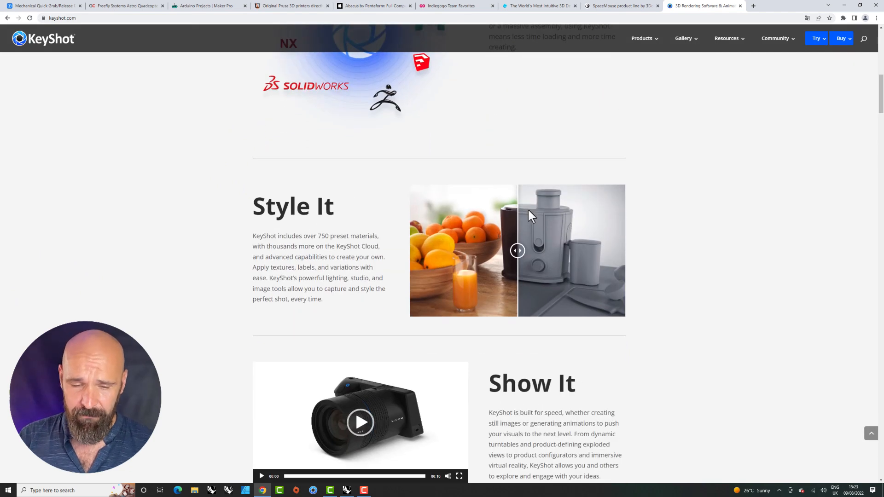
pyautogui.scroll(-3)
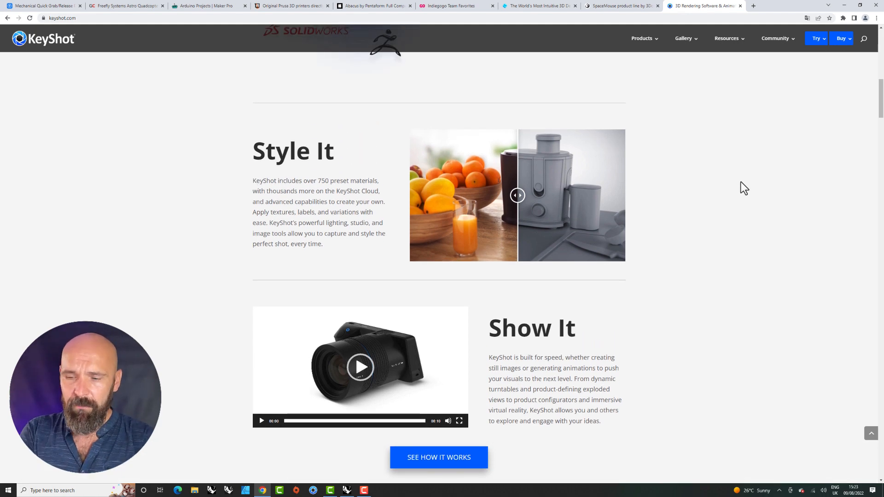
pyautogui.moveTo(715, 196)
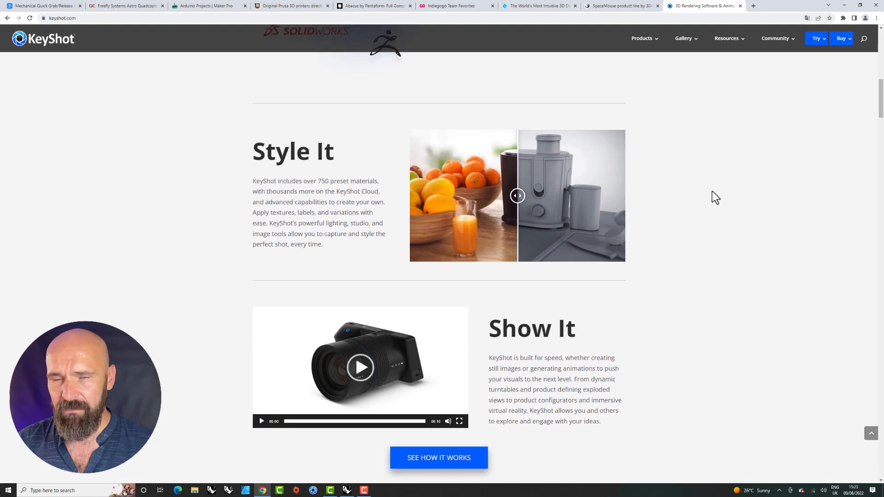
pyautogui.scroll(3)
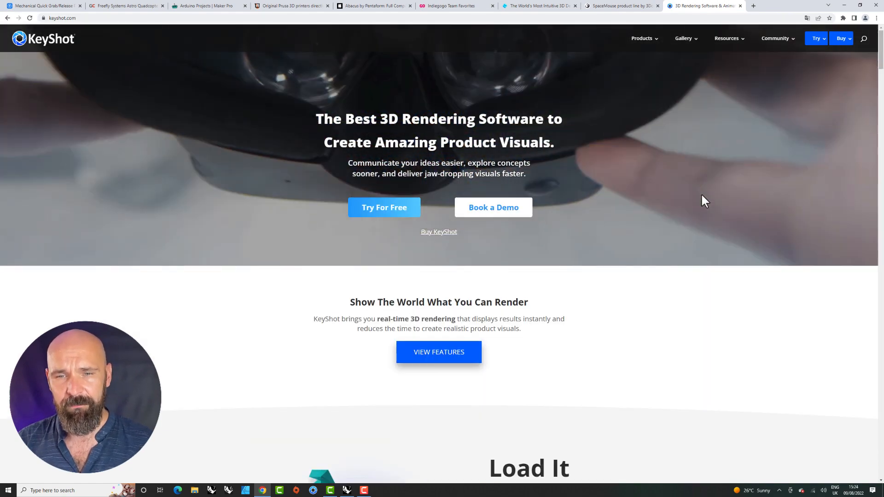